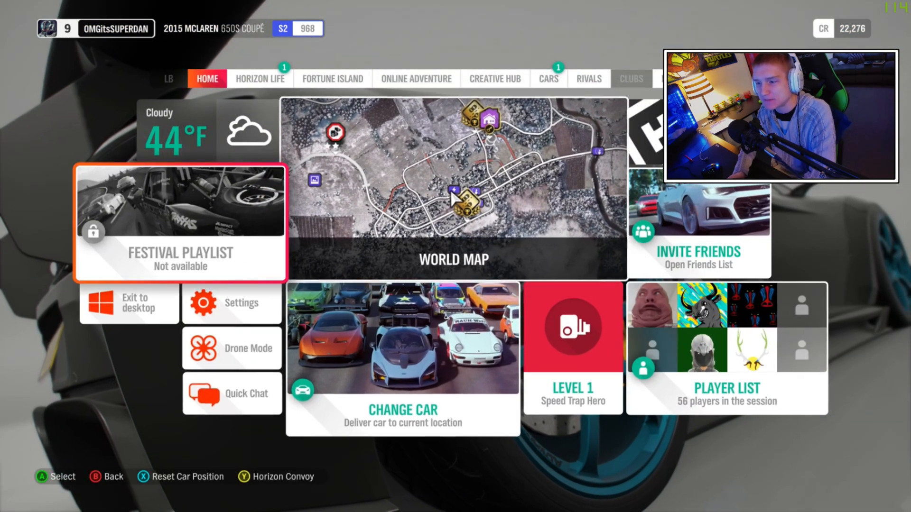
Open the Settings tile from the Home tab
{"action": "left_click", "coordinate": [232, 303]}
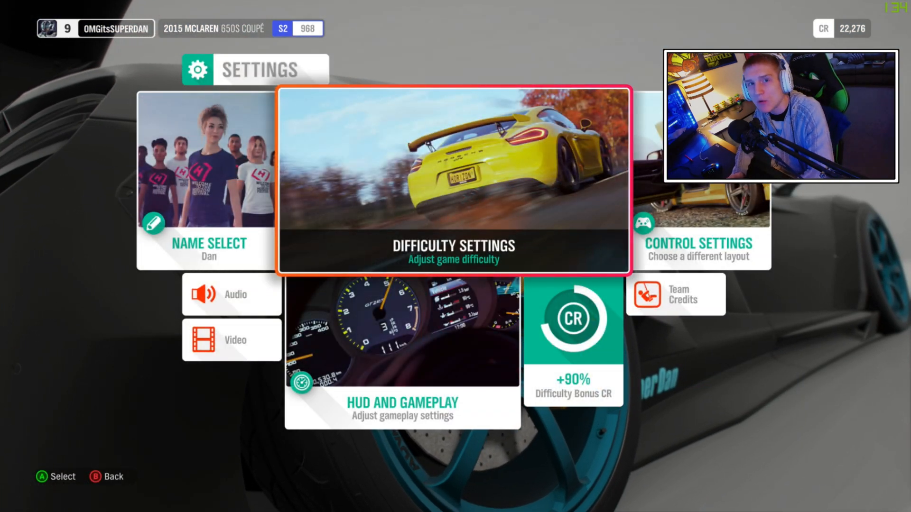
In Video settings, cycle the Frame Rate cap from 144 FPS down to 72 FPS
{"action": "left_click", "coordinate": [231, 340]}
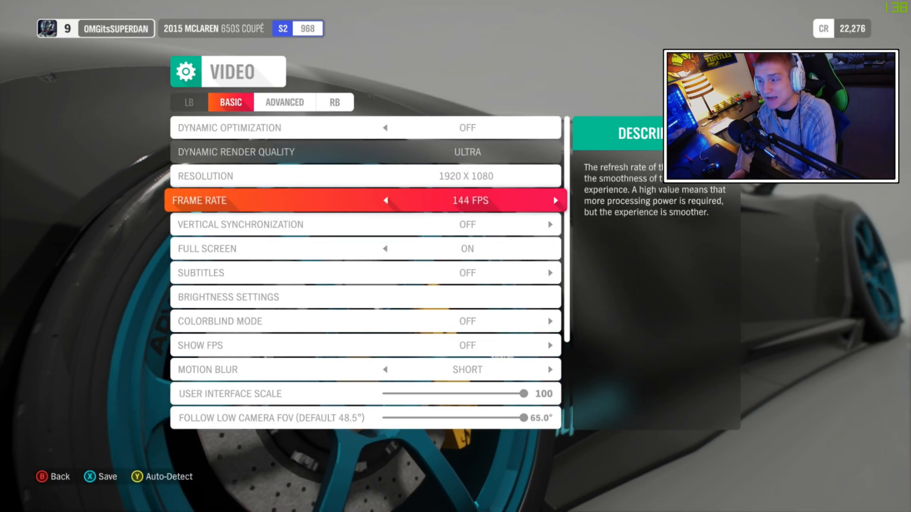
{"action": "left_click", "coordinate": [386, 200]}
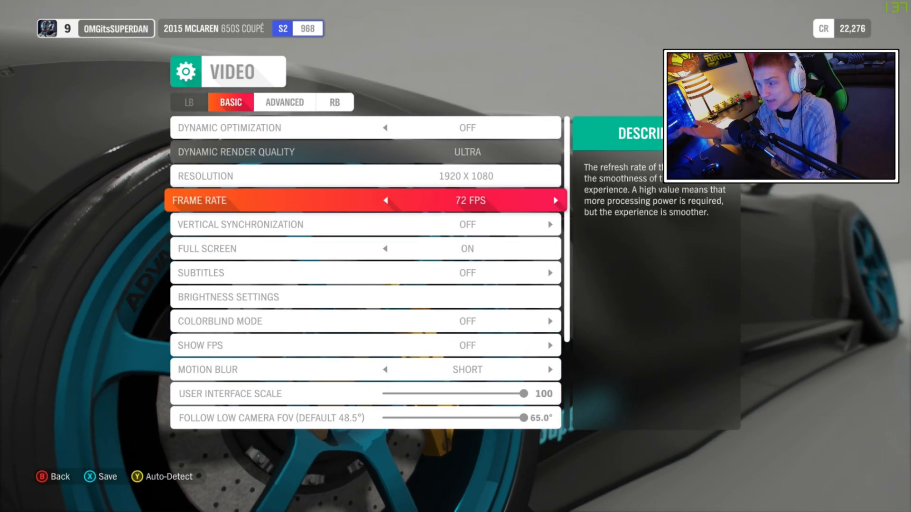
{"action": "left_click", "coordinate": [553, 200]}
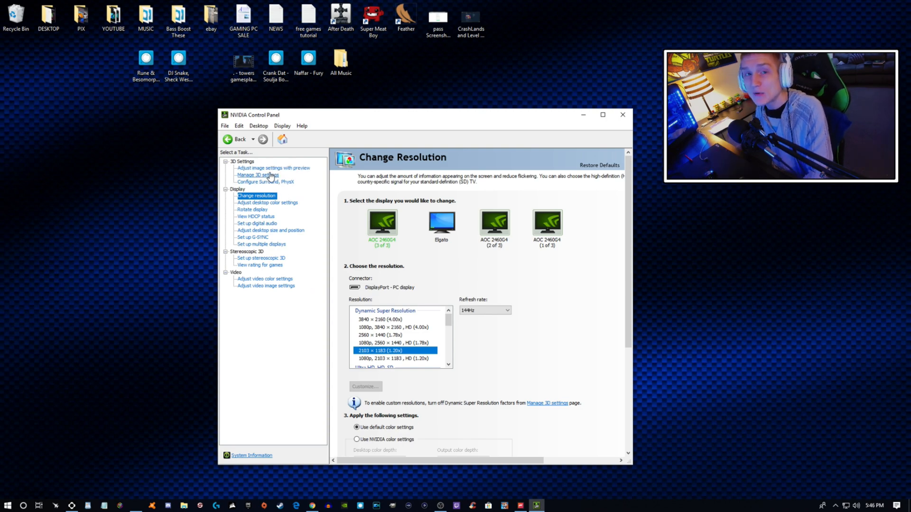
Switch from Change Resolution to the Manage 3D Settings page
{"action": "left_click", "coordinate": [257, 174]}
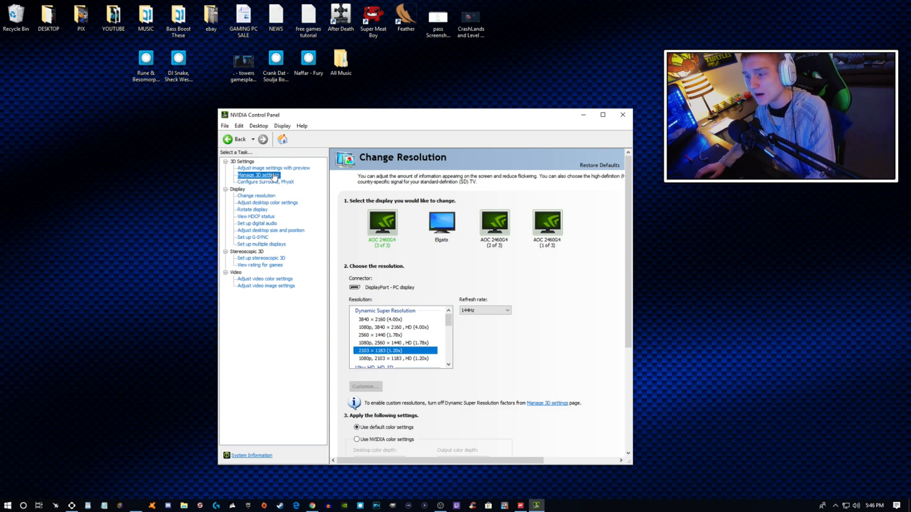
{"action": "left_click", "coordinate": [257, 175]}
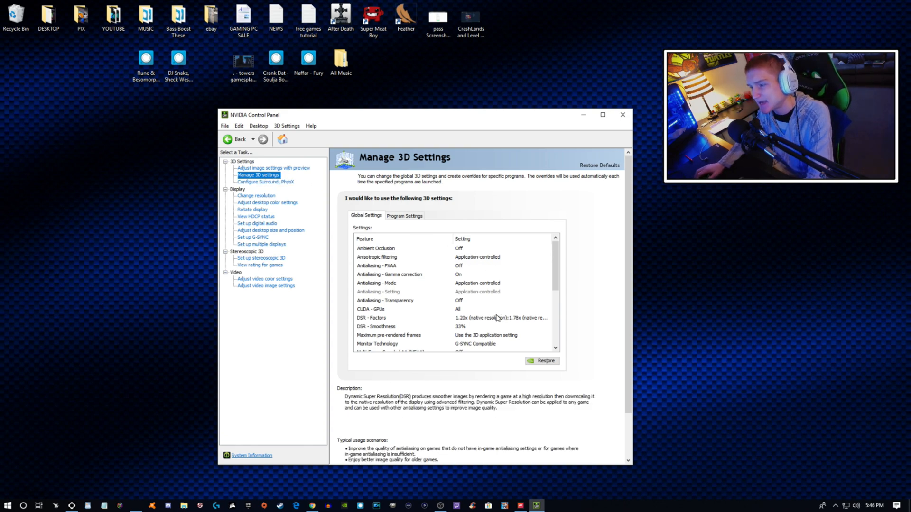
{"action": "mouse_move", "coordinate": [375, 326]}
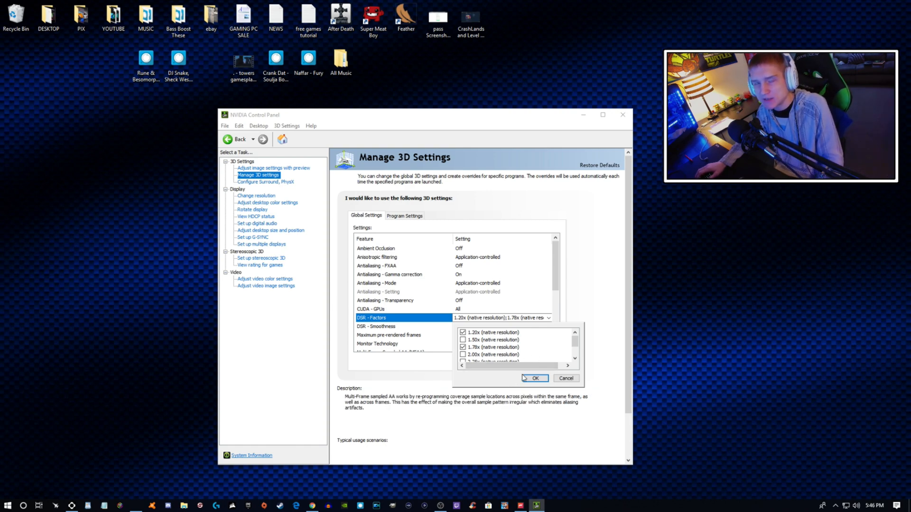
Confirm the 1.20x and 1.78x DSR factors and close NVIDIA Control Panel
{"action": "scroll", "scroll_direction": "down", "scroll_amount": 3}
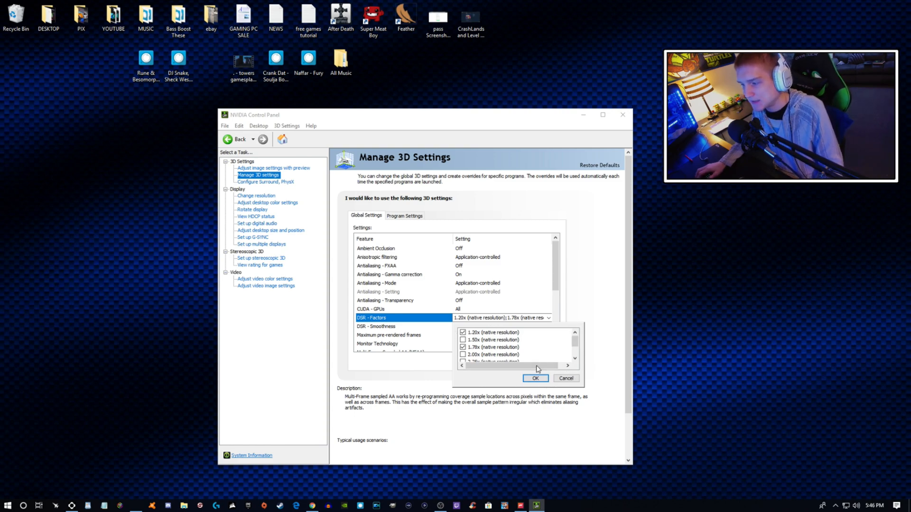
{"action": "left_click", "coordinate": [534, 378]}
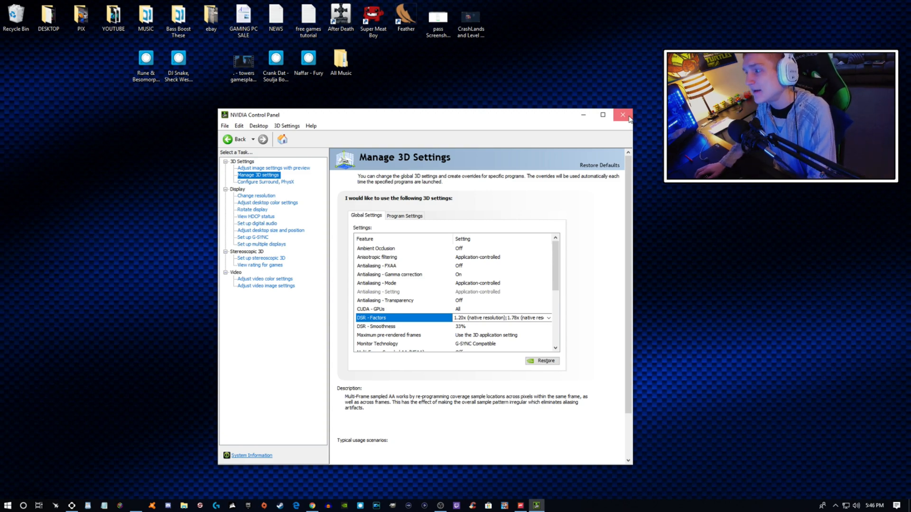
{"action": "left_click", "coordinate": [623, 115]}
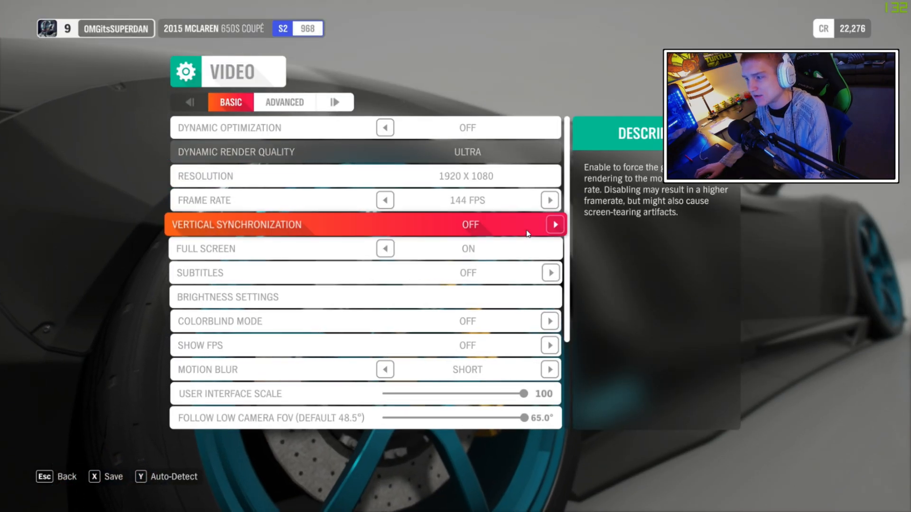
{"action": "key", "text": "up"}
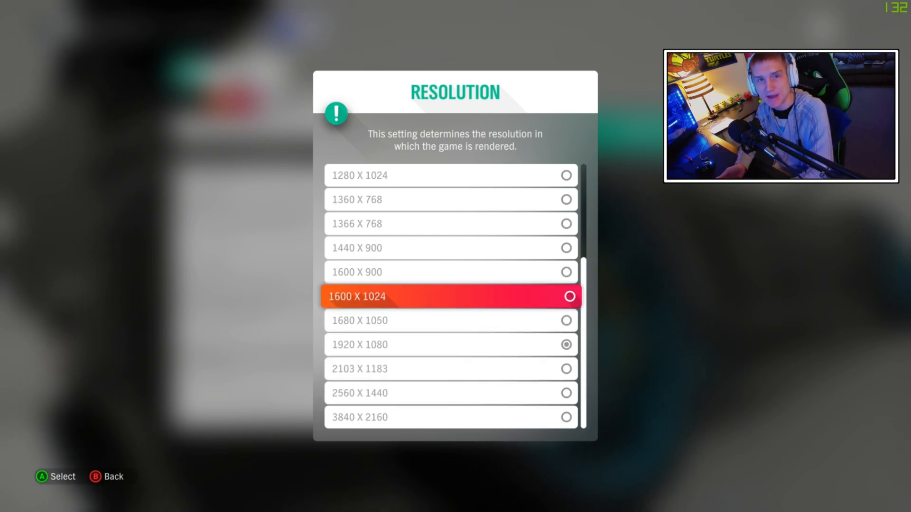
{"action": "key", "text": "down"}
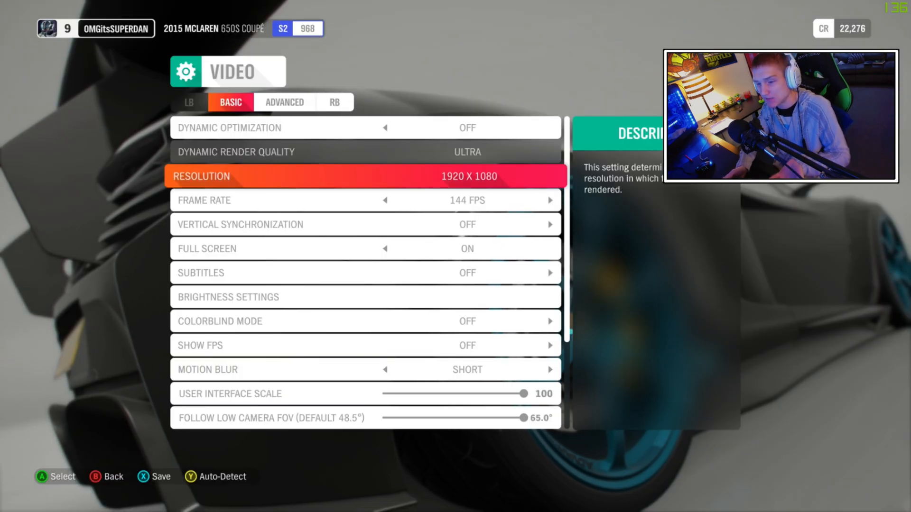
Back out of Video settings to the Home tab
{"action": "key", "text": "B"}
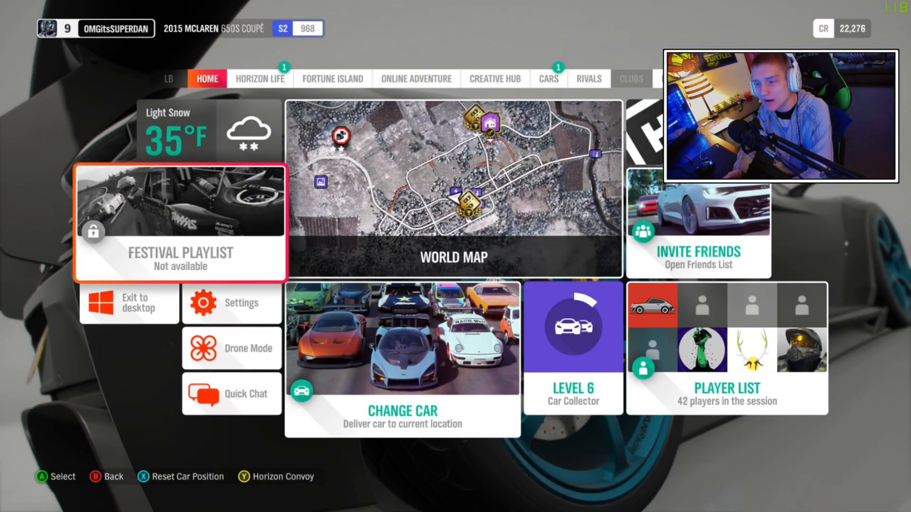
Reopen the Settings tile from the Home tab
{"action": "left_click", "coordinate": [231, 303]}
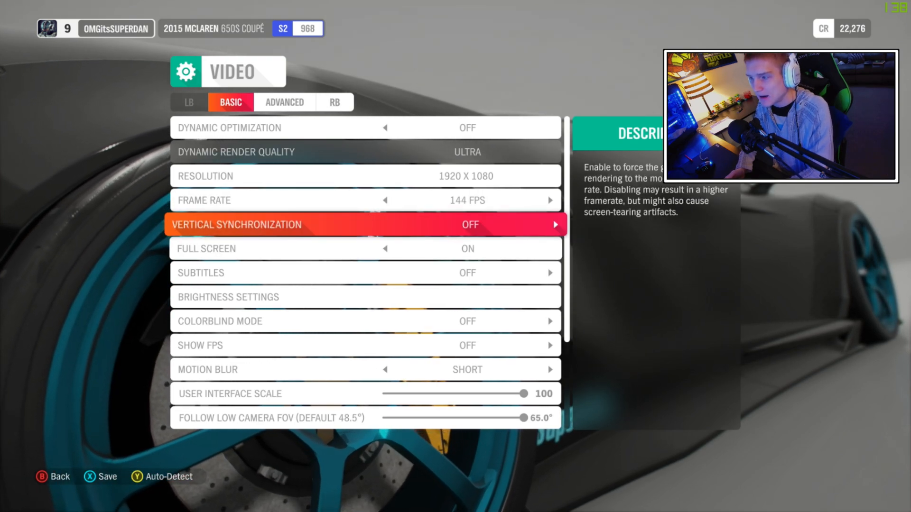
Move up to the Resolution row, still at 1920 x 1080
{"action": "key", "text": "Up"}
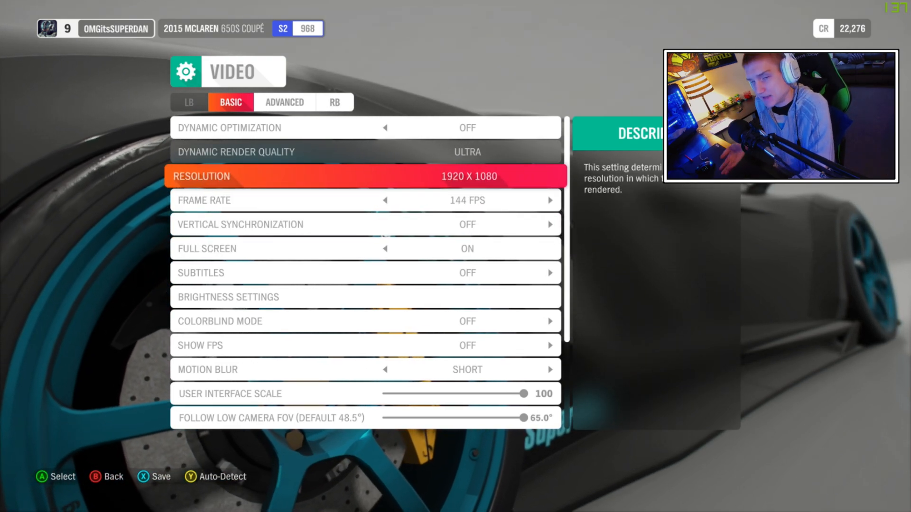